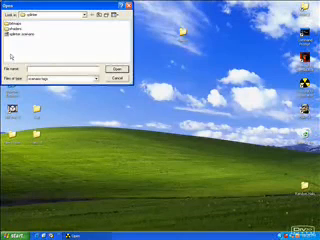
# Start browsing for the Splinter scenario from Sapien's File menu.
pyautogui.click(30, 36)
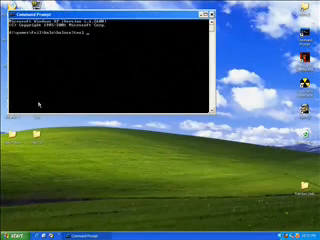
# Begin the scenario build command by entering 'build' at the prompt.
pyautogui.write('build')
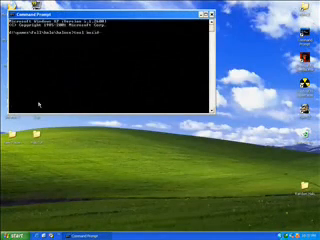